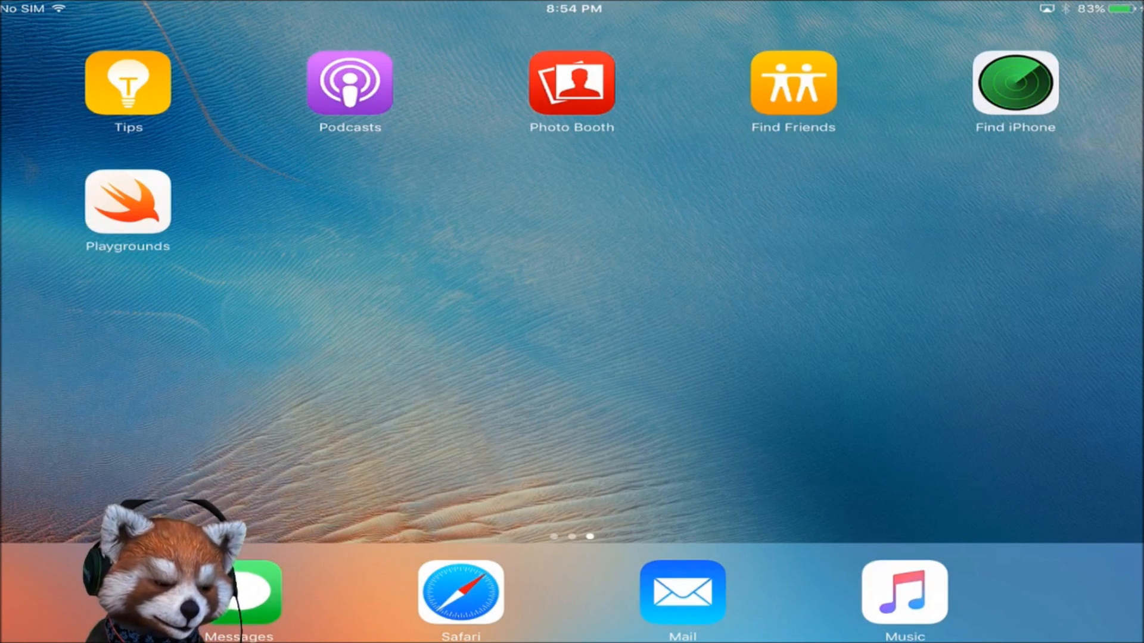
# - Launch Playgrounds from the Home Screen and show the Learn to Code 1 book details
pyautogui.click(129, 210)
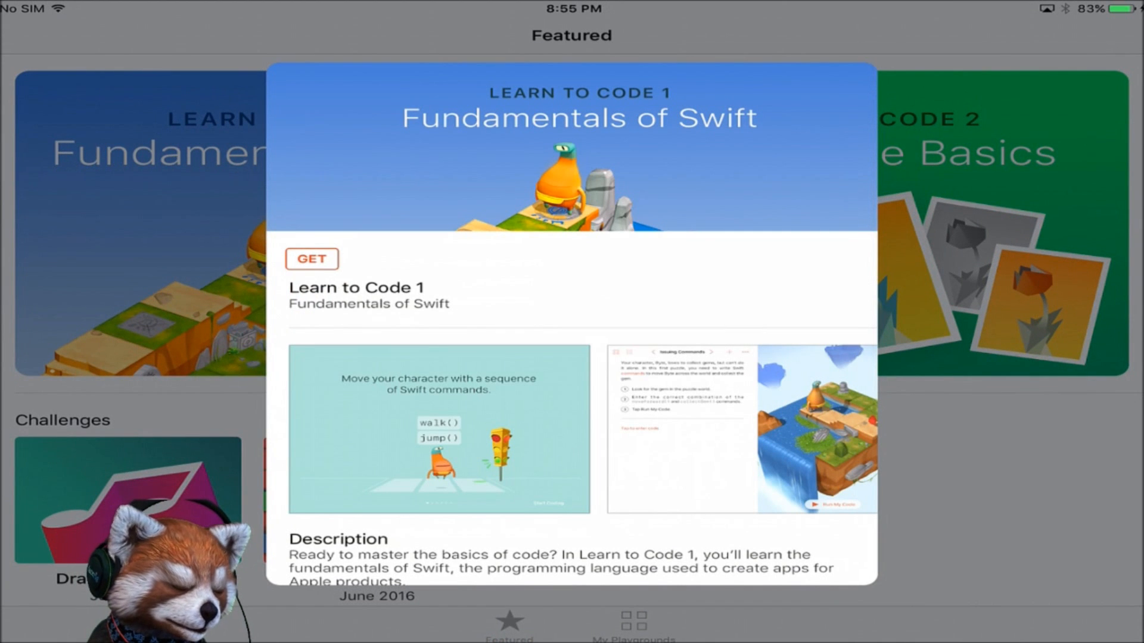
# - Get the Learn to Code 1 book and page through its introduction slides
pyautogui.click(312, 258)
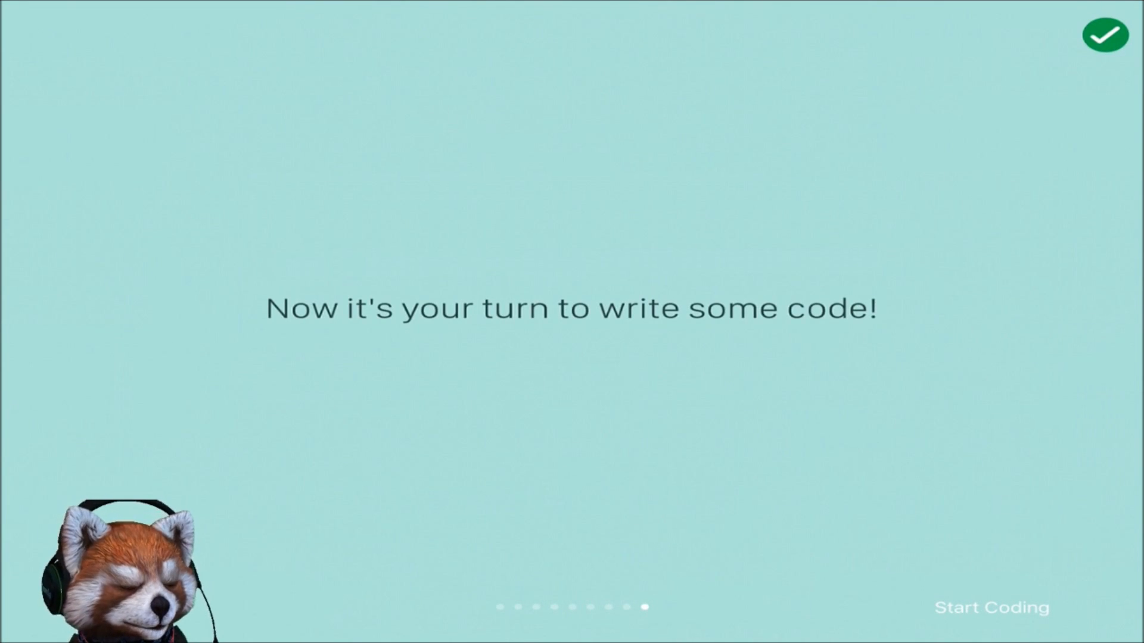
# - Start the Issuing Commands puzzle, try moveForward() and collectGem(), run once, leaving only moveForward()
pyautogui.click(989, 608)
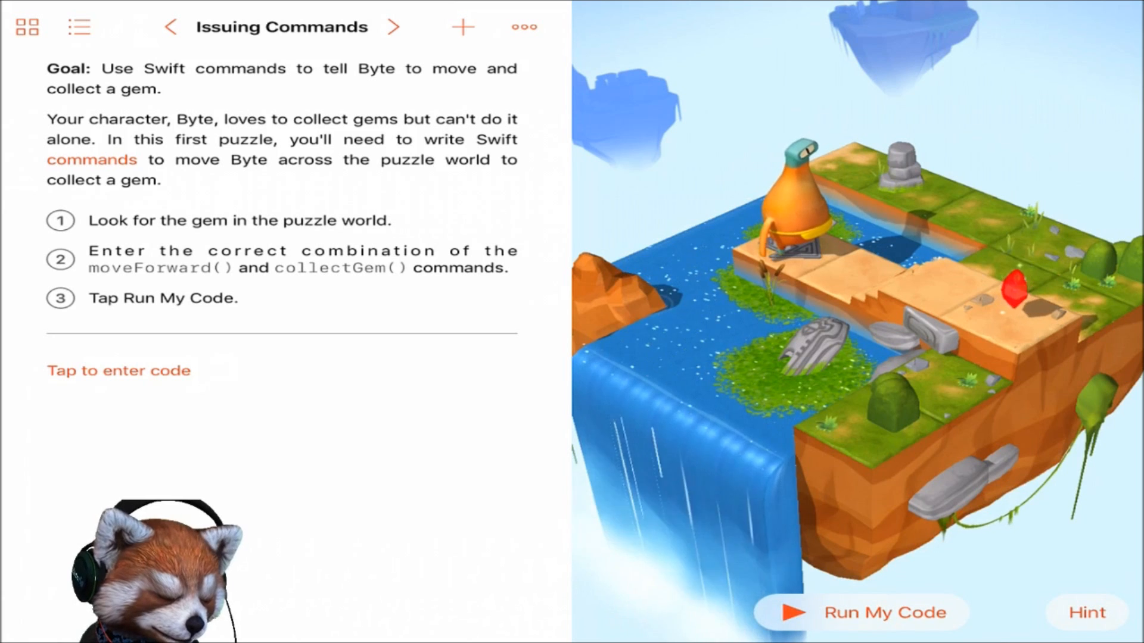
pyautogui.click(118, 370)
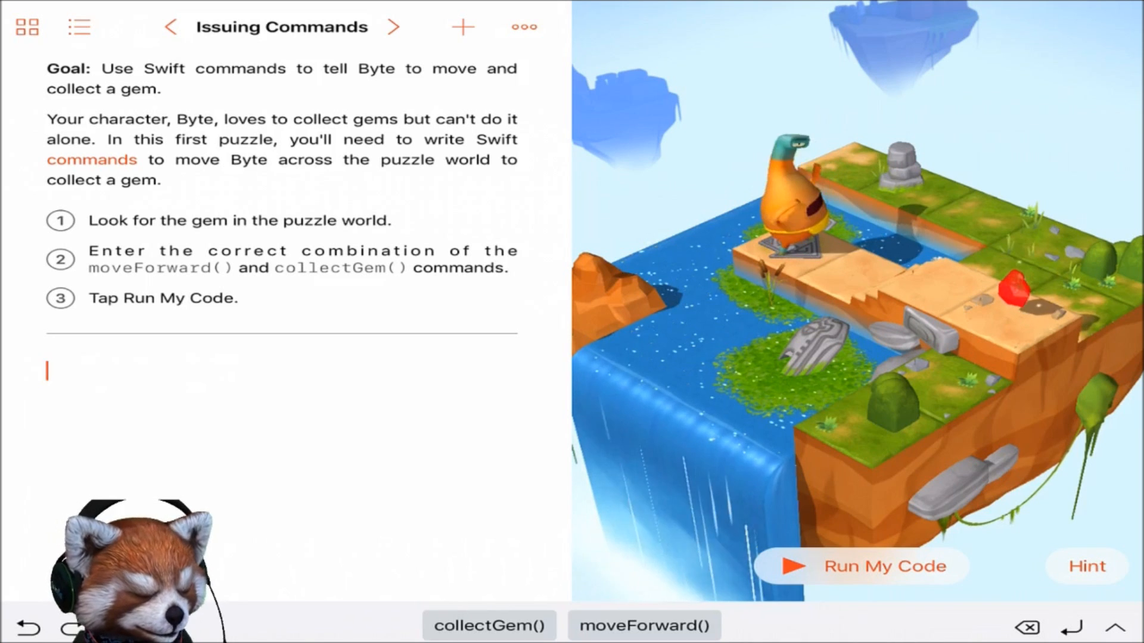
pyautogui.click(648, 624)
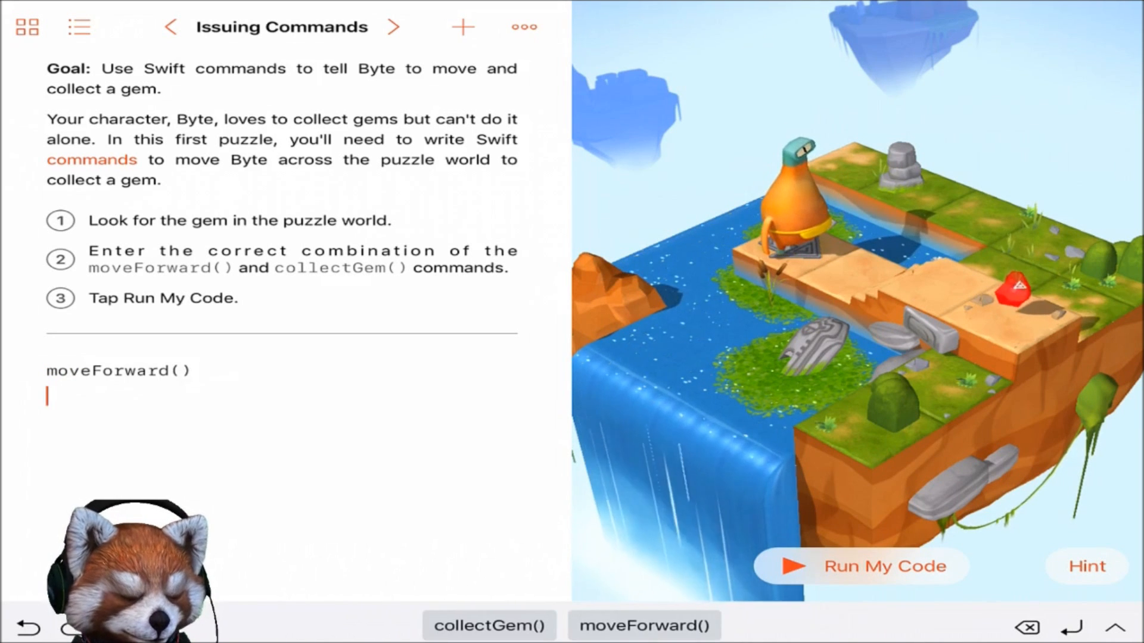
pyautogui.click(491, 639)
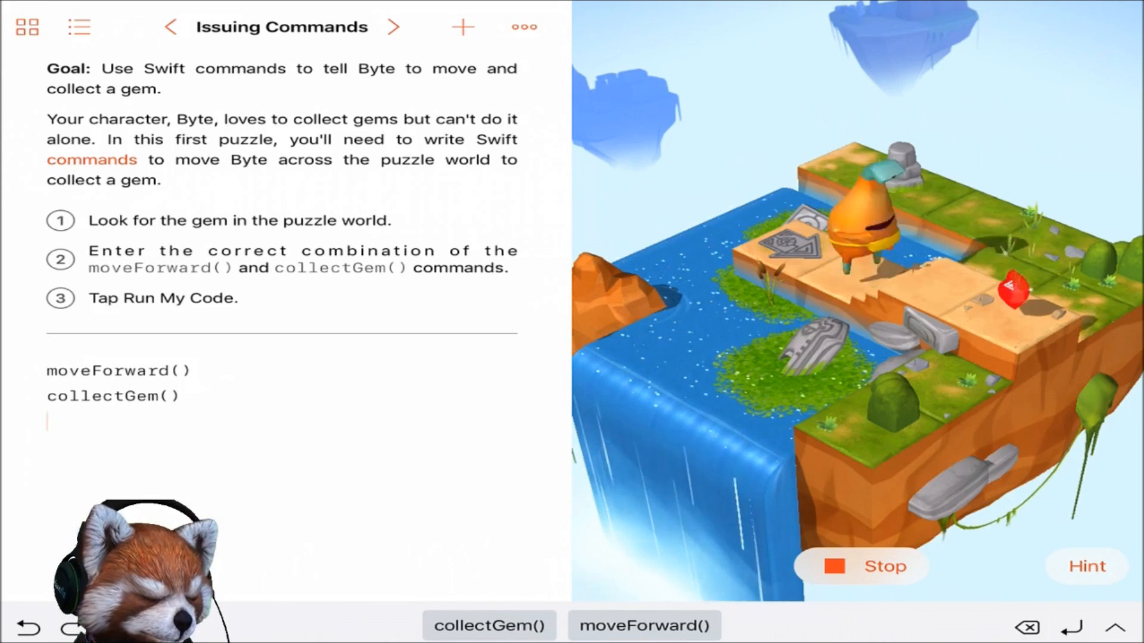
pyautogui.click(867, 567)
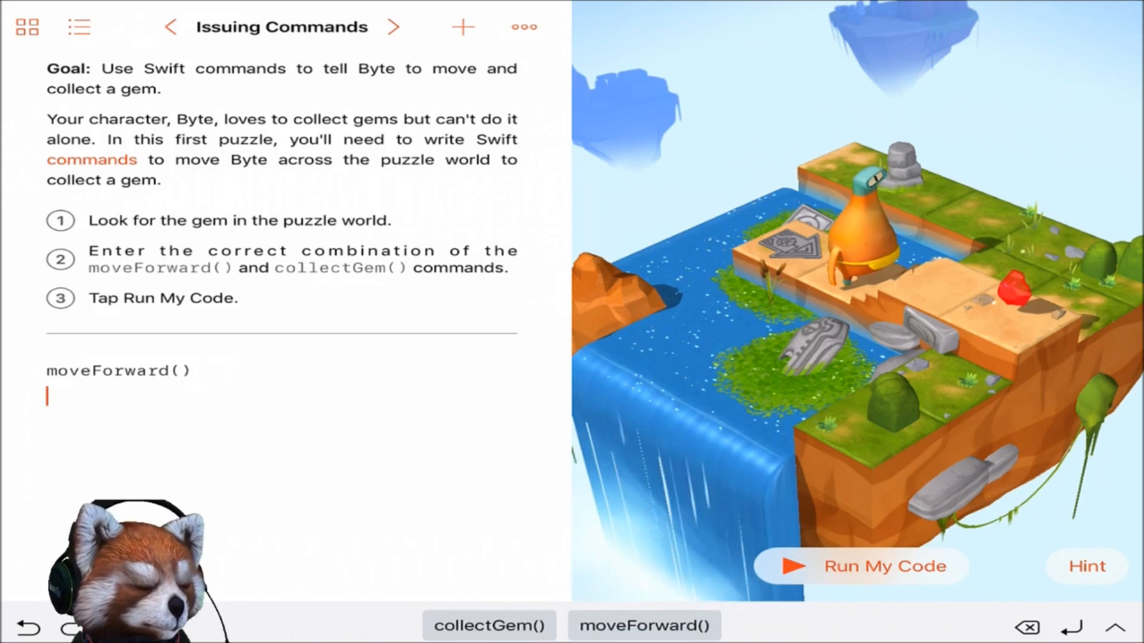
# - Complete the program with three moveForward() calls and collectGem(), then run it successfully
pyautogui.click(647, 624)
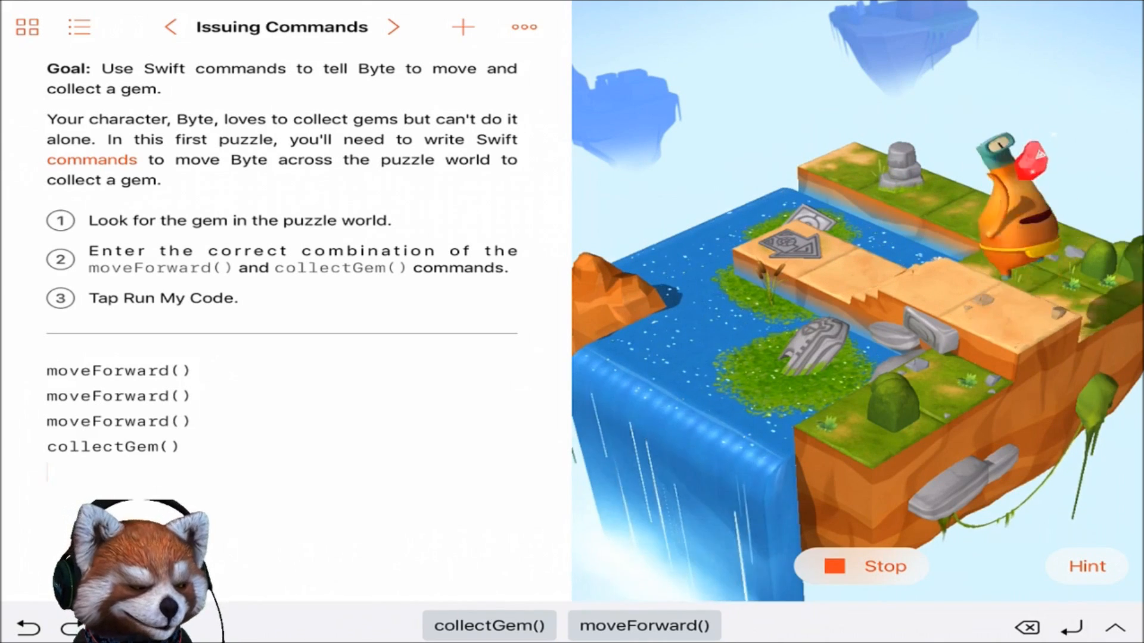
pyautogui.click(860, 566)
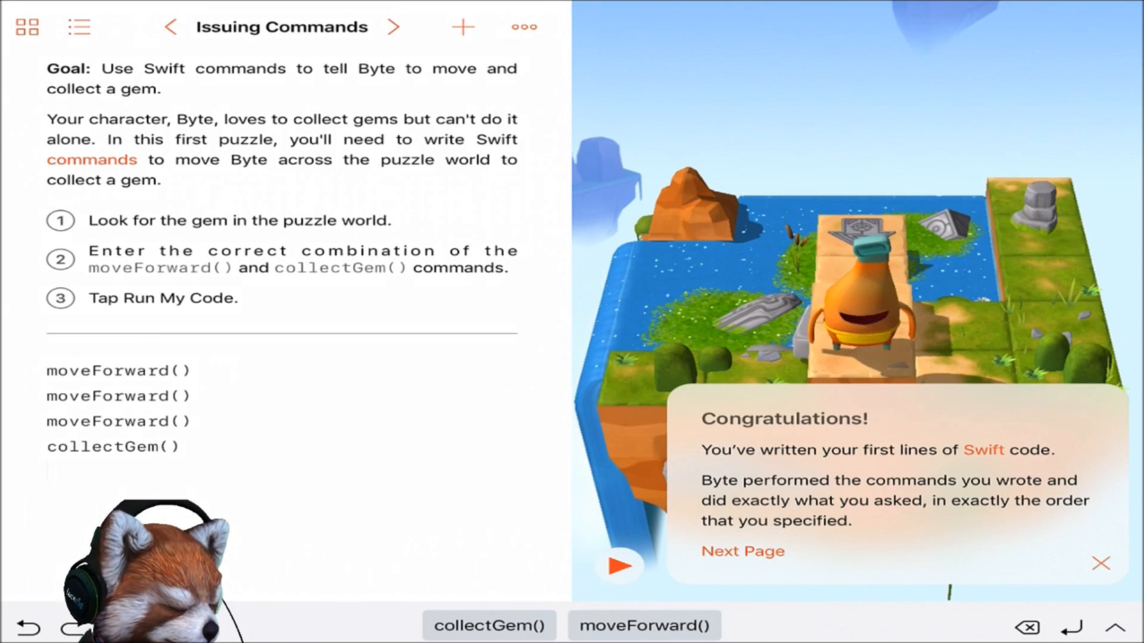
# - Advance from the congratulations popup to the Adding a New Command puzzle
pyautogui.click(741, 551)
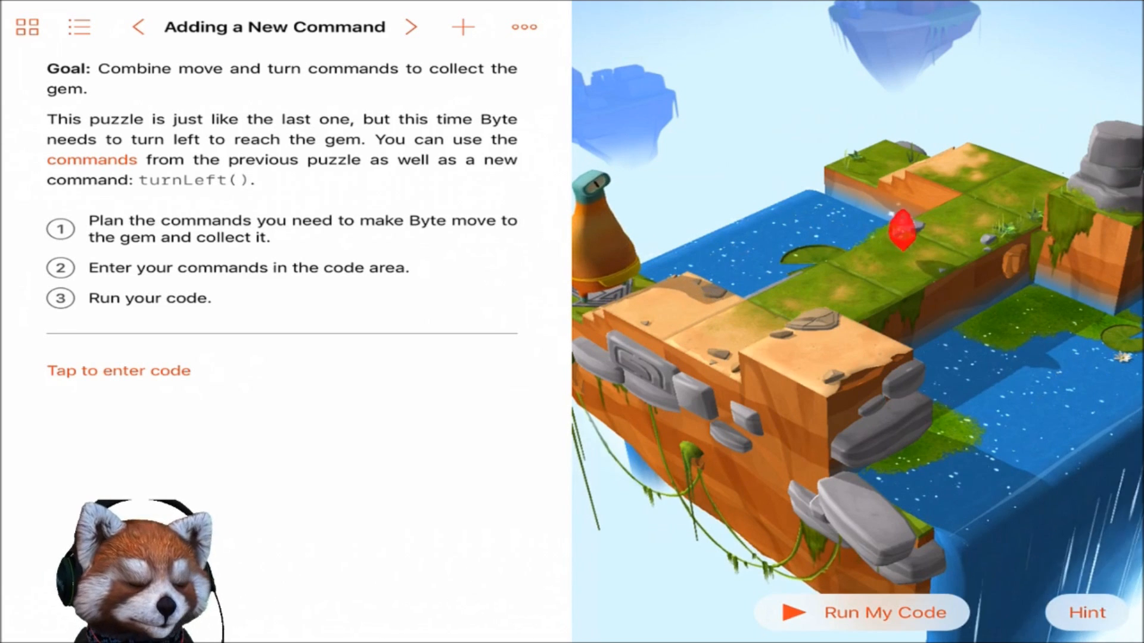
# - Enter moveForward() twice, turnLeft(), moveForward() twice, collectGem(), and run it to collect the gem
pyautogui.click(119, 371)
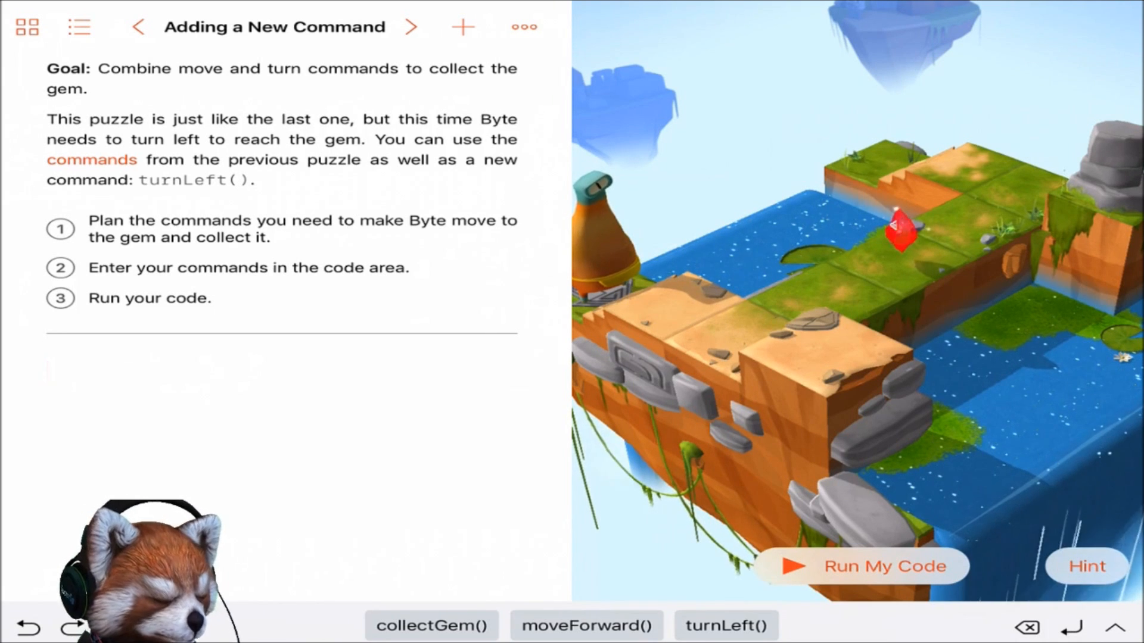
pyautogui.click(593, 626)
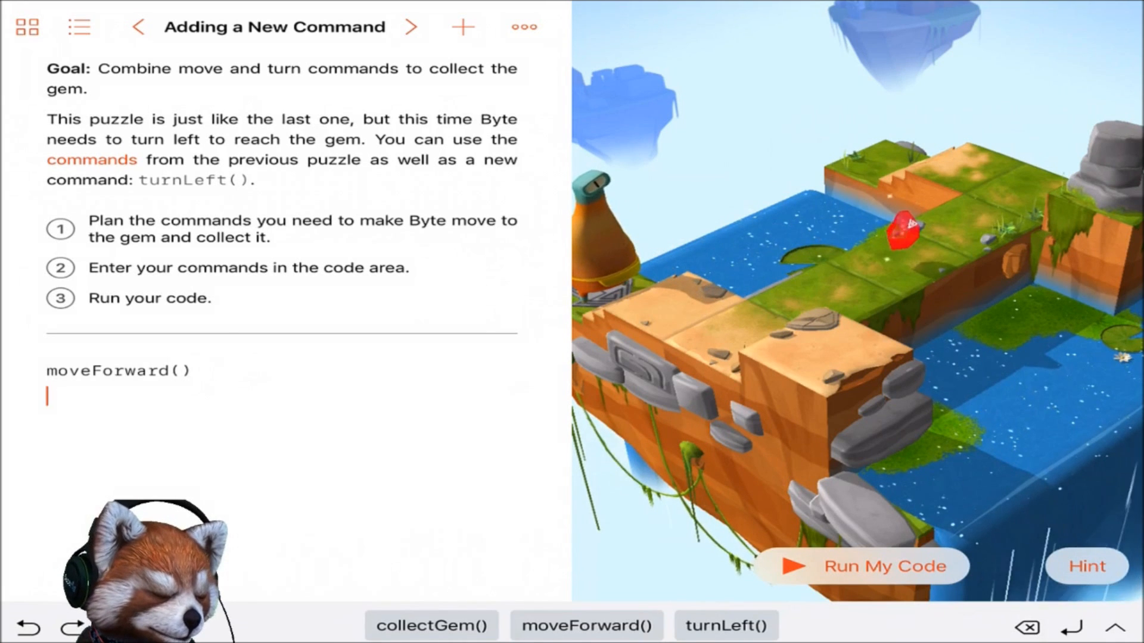
pyautogui.click(591, 626)
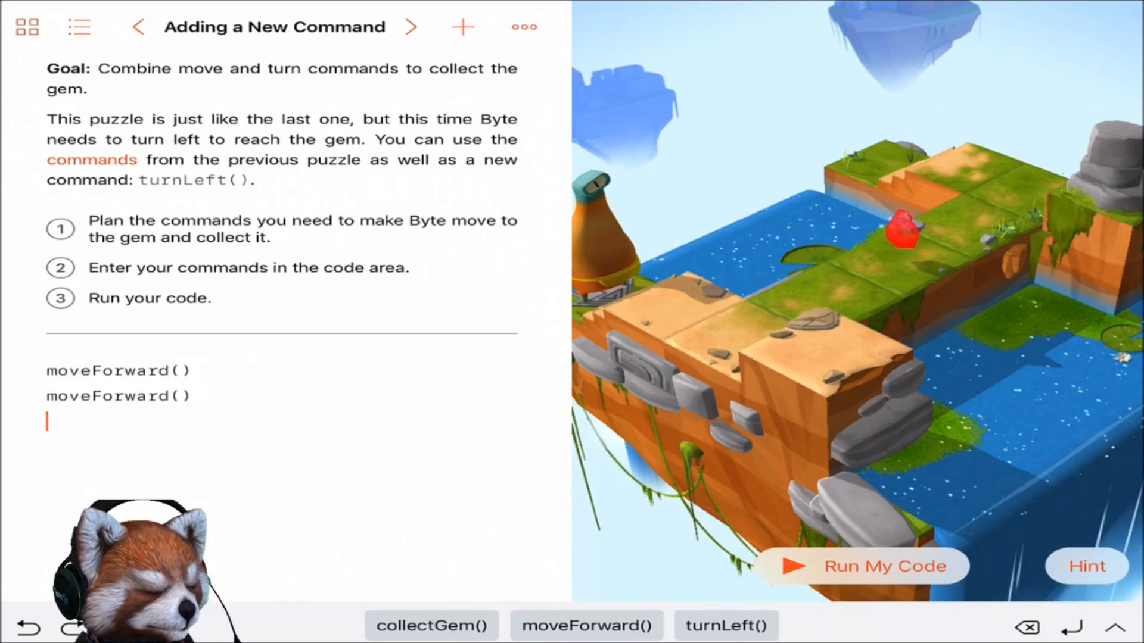
pyautogui.click(729, 624)
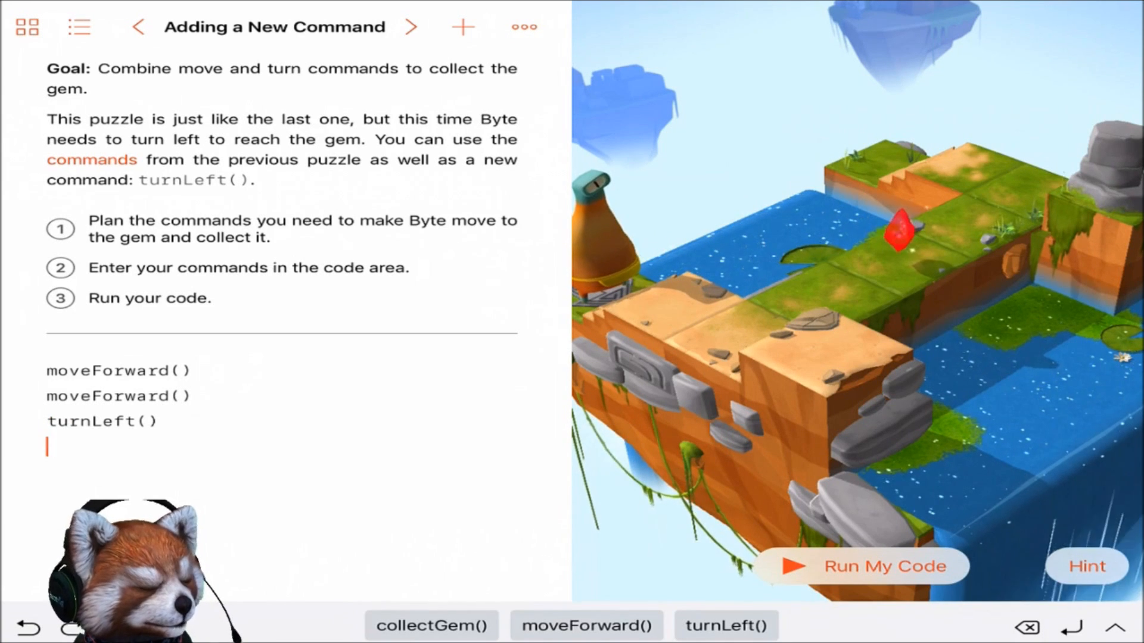
pyautogui.click(596, 624)
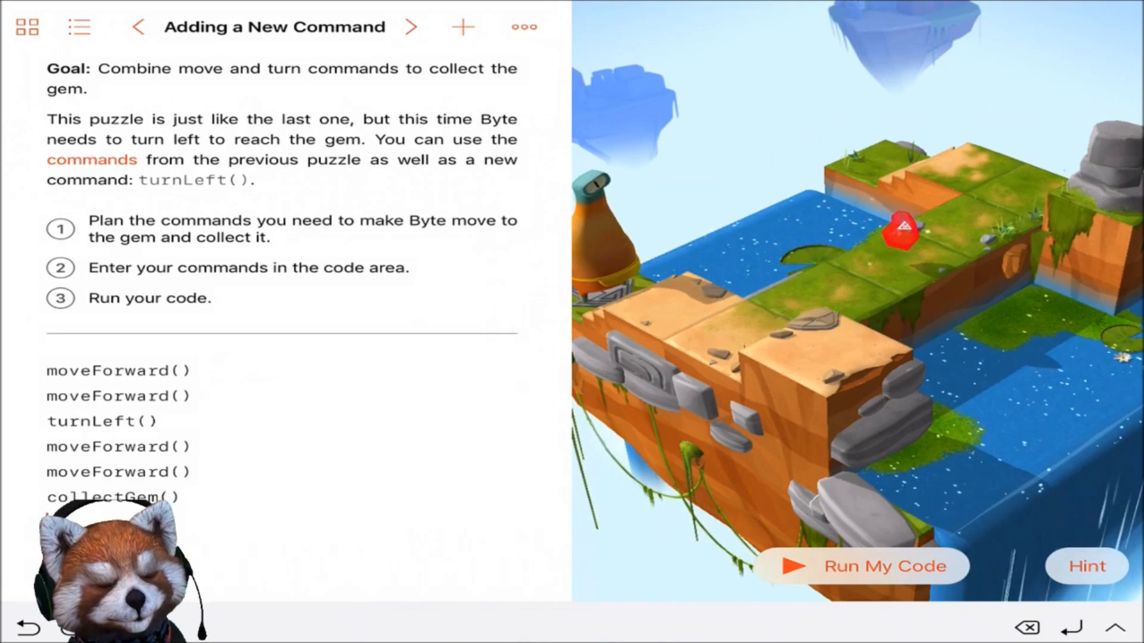
pyautogui.click(865, 566)
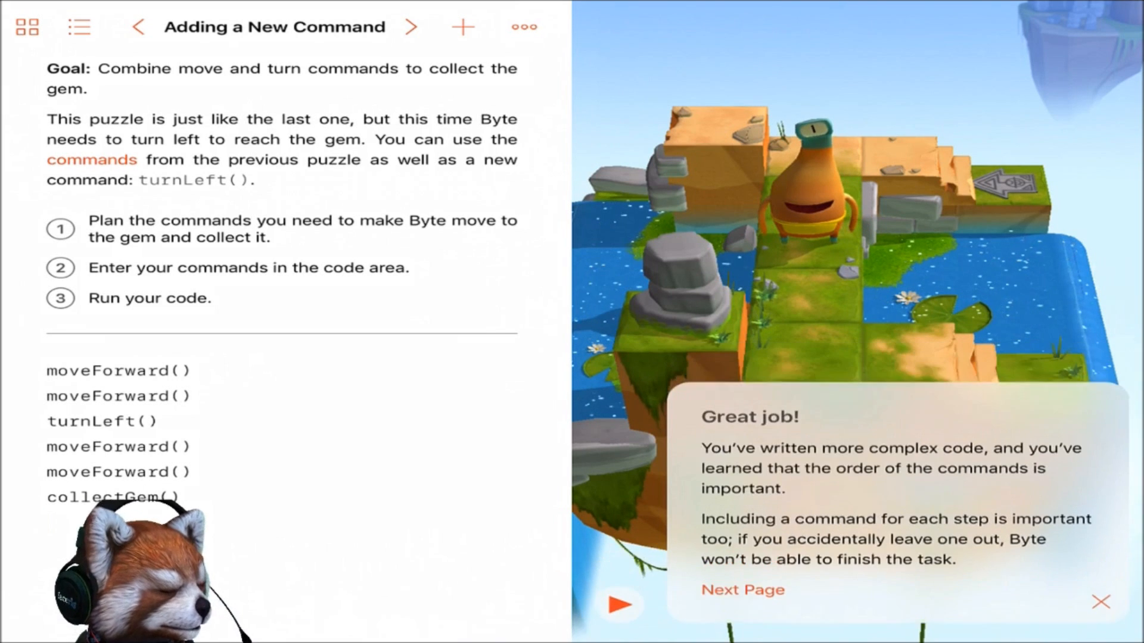
# - Advance from the Great job popup to the Using the Right Command puzzle
pyautogui.click(742, 589)
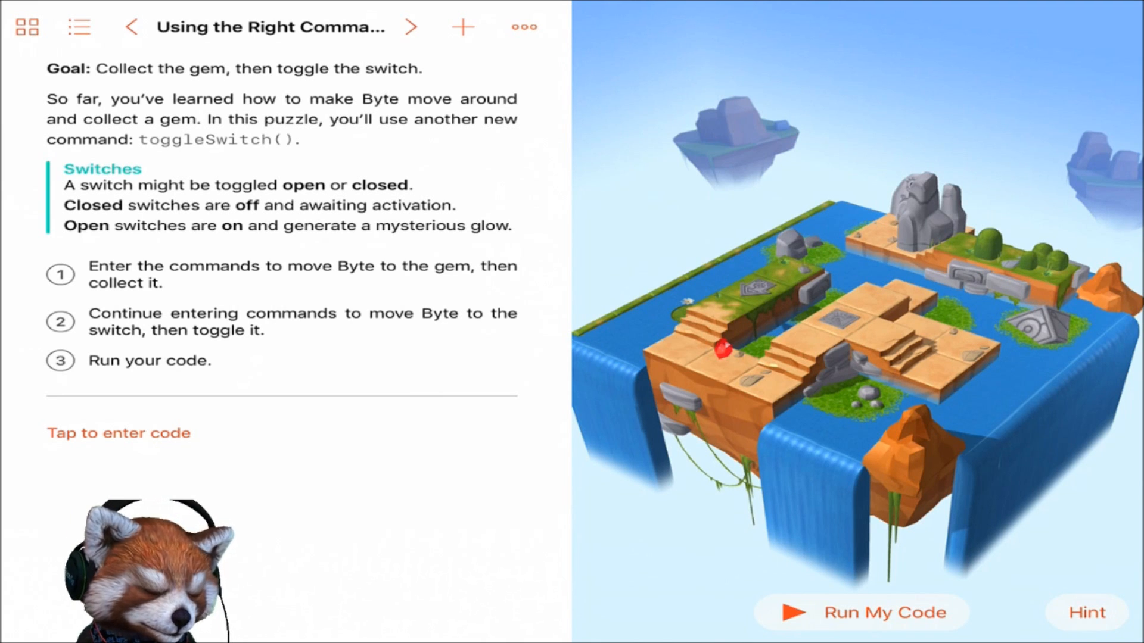
# - Enter the moves, left turn and collectGem(), then further moves ending with toggleSwitch()
pyautogui.click(118, 434)
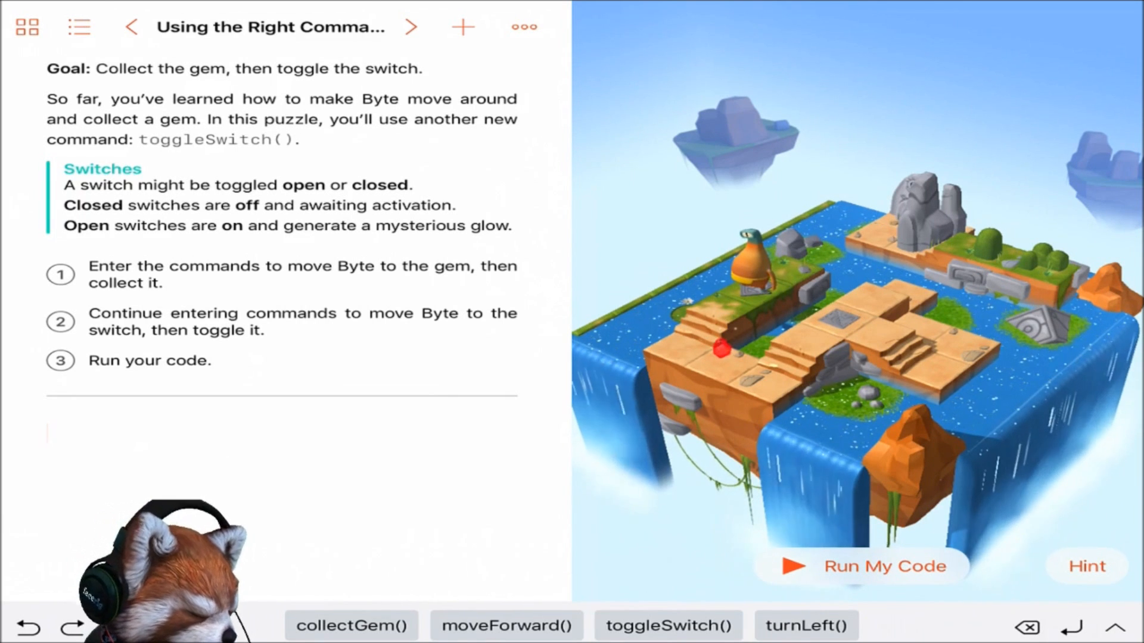
pyautogui.click(508, 624)
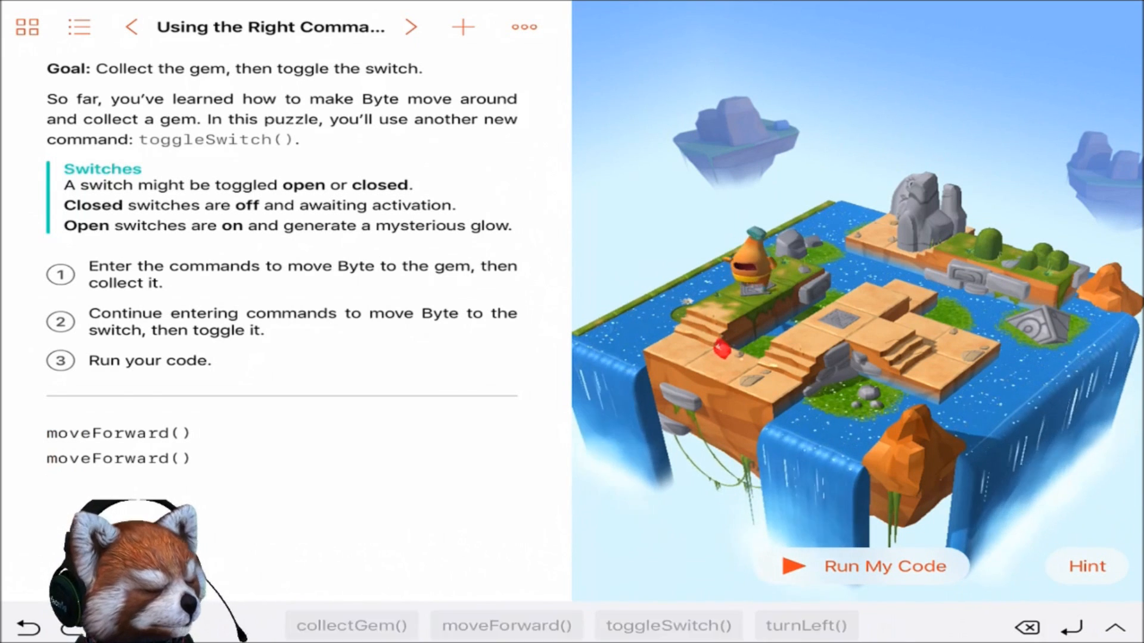
pyautogui.click(812, 623)
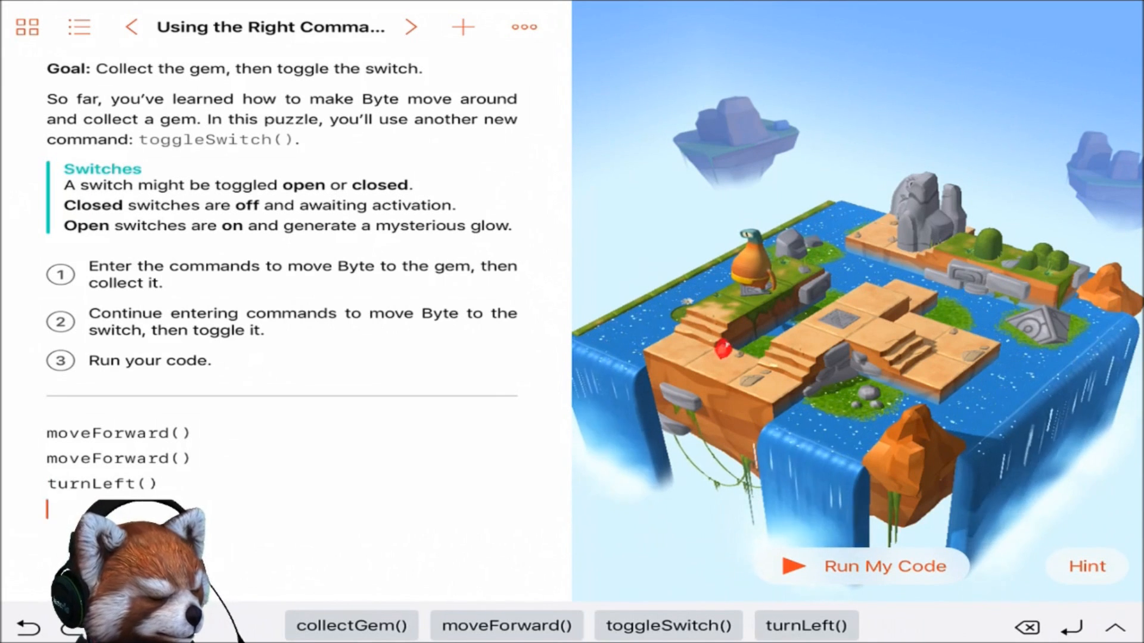
pyautogui.click(512, 624)
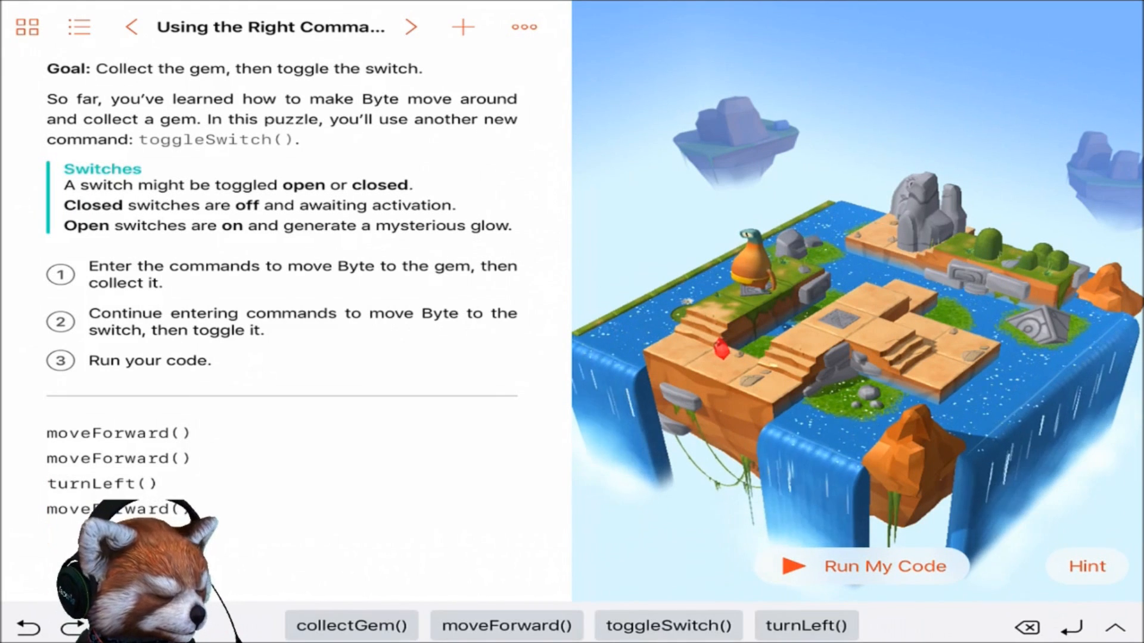
pyautogui.click(356, 636)
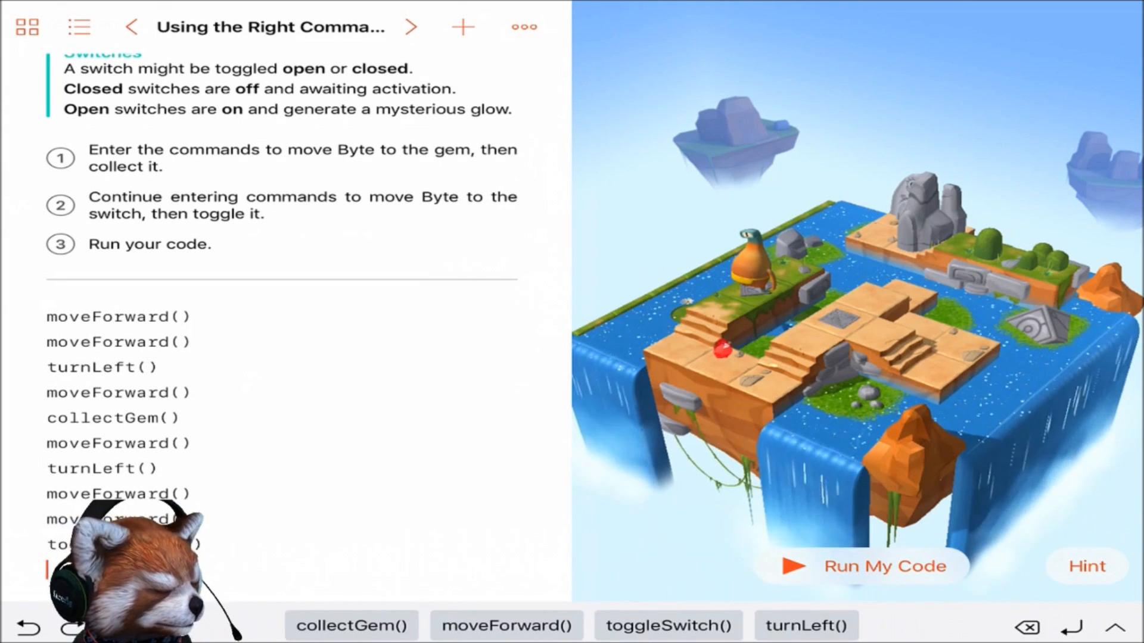
# - Run the Using the Right Command solution and advance to the Portal Practice challenge
pyautogui.click(877, 567)
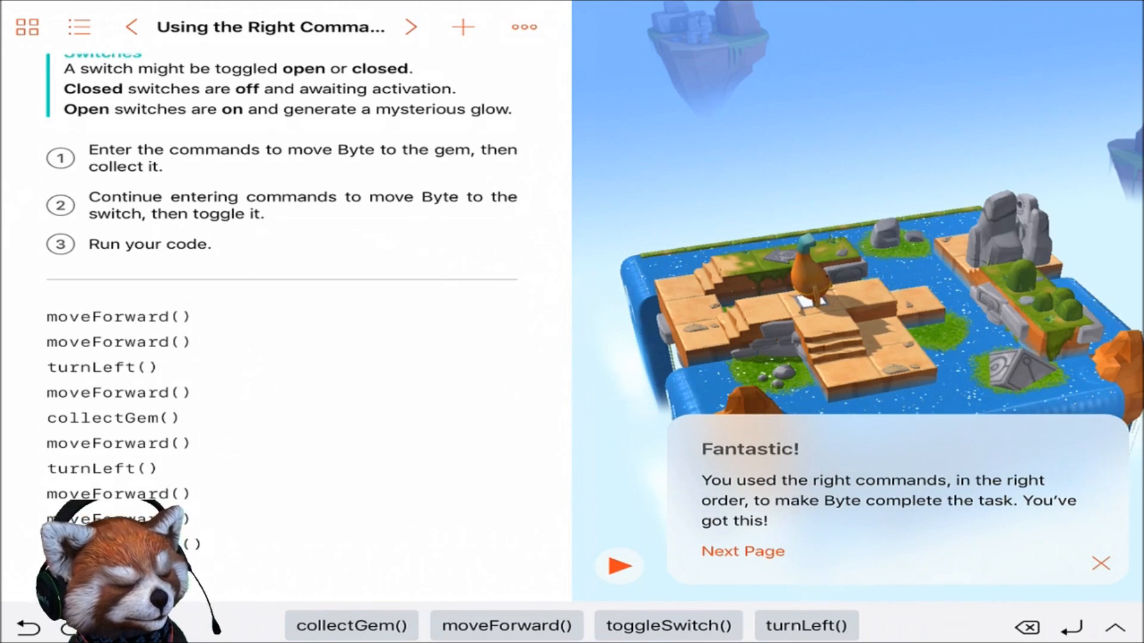
pyautogui.click(742, 551)
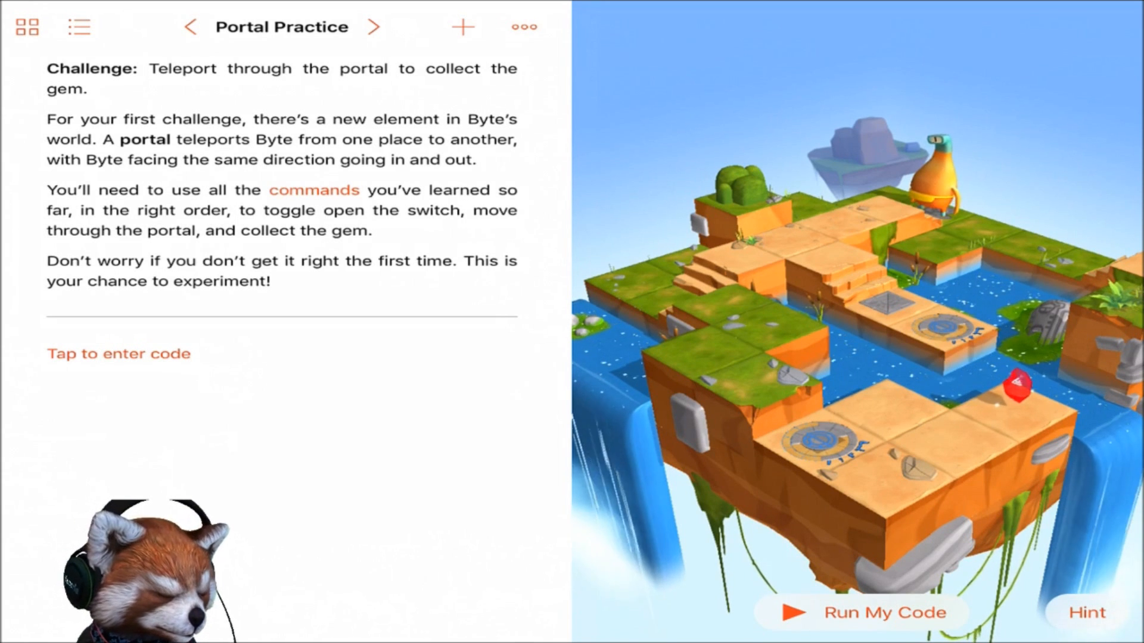
# - Enter forward moves, two left turns, toggleSwitch() and a final collectGem() for the portal route
pyautogui.click(119, 353)
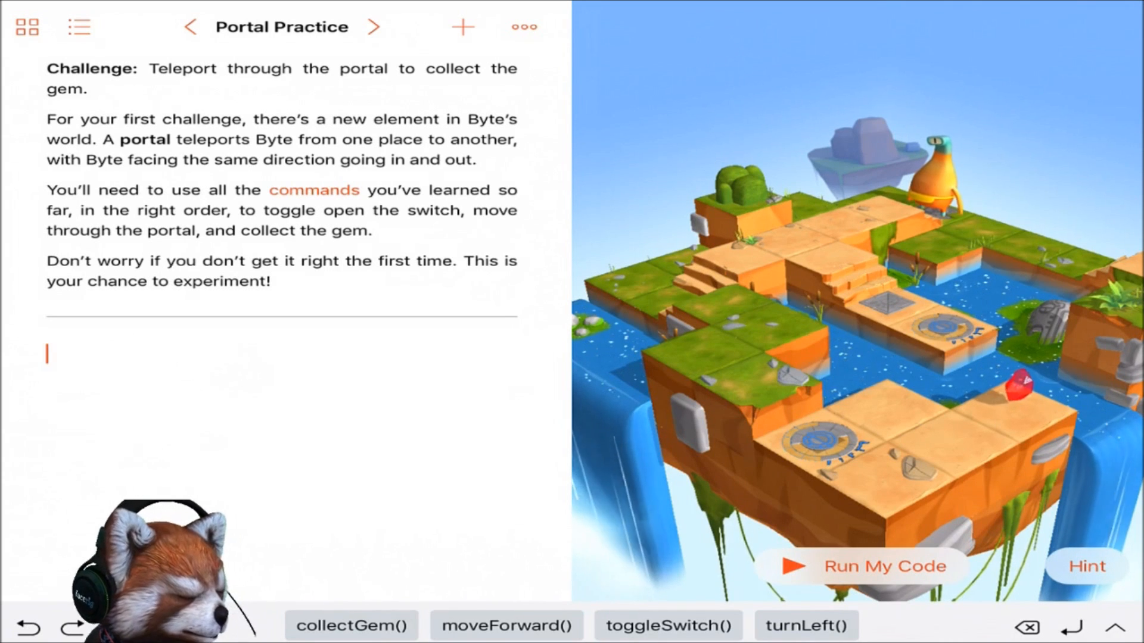
pyautogui.click(510, 638)
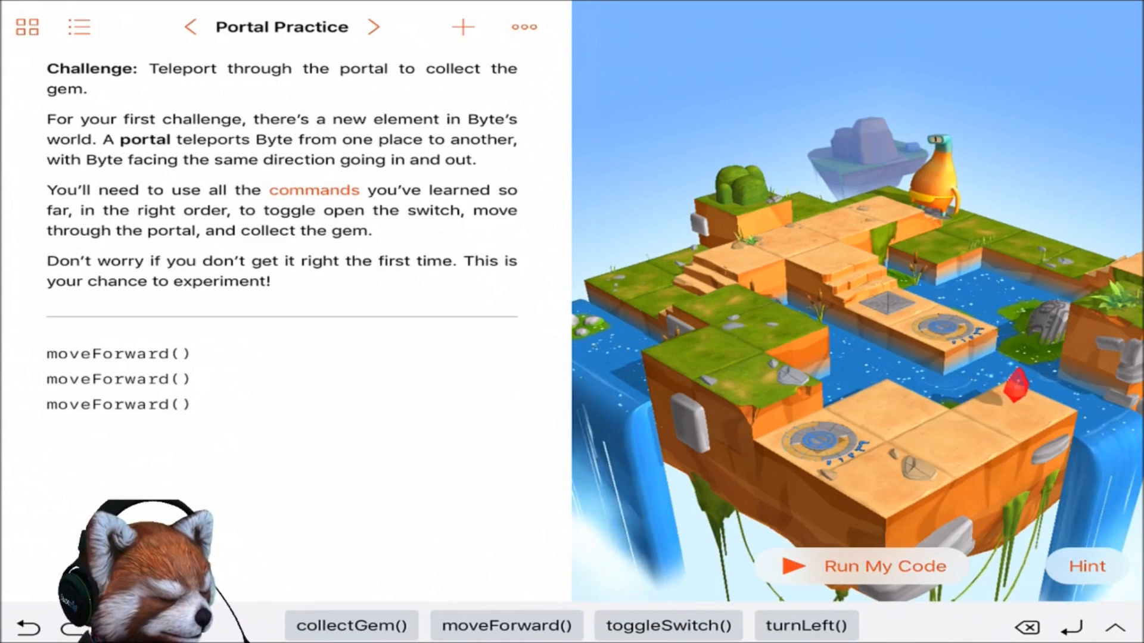
pyautogui.click(808, 625)
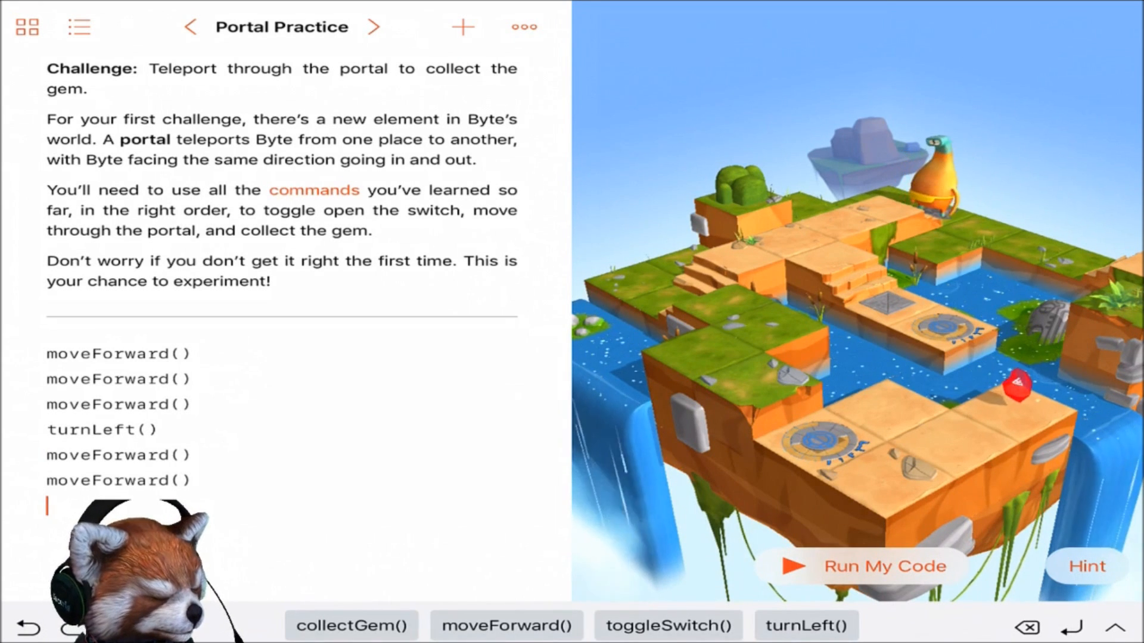
pyautogui.click(677, 624)
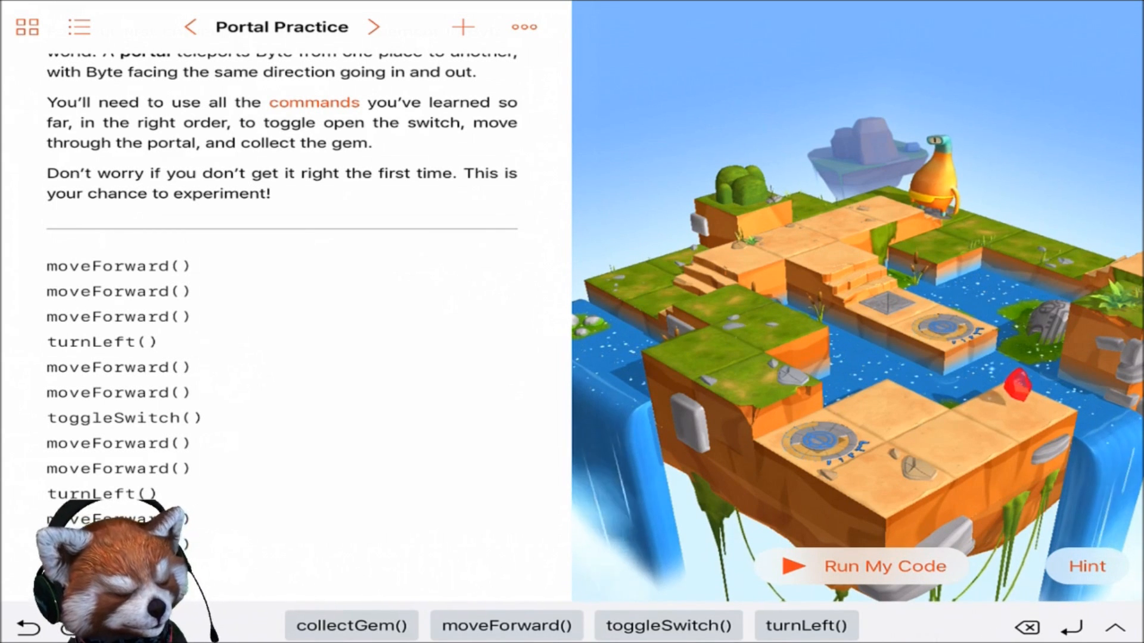
pyautogui.click(358, 639)
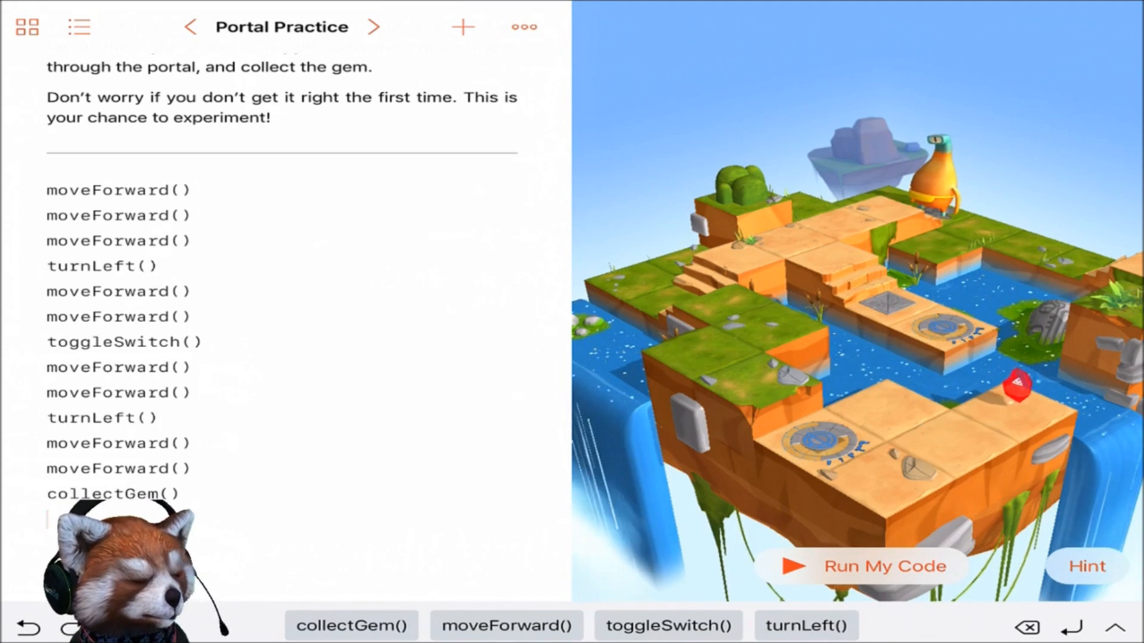
# - Run the Portal Practice solution, then advance to the Finding and Fixing Bugs puzzle
pyautogui.click(874, 567)
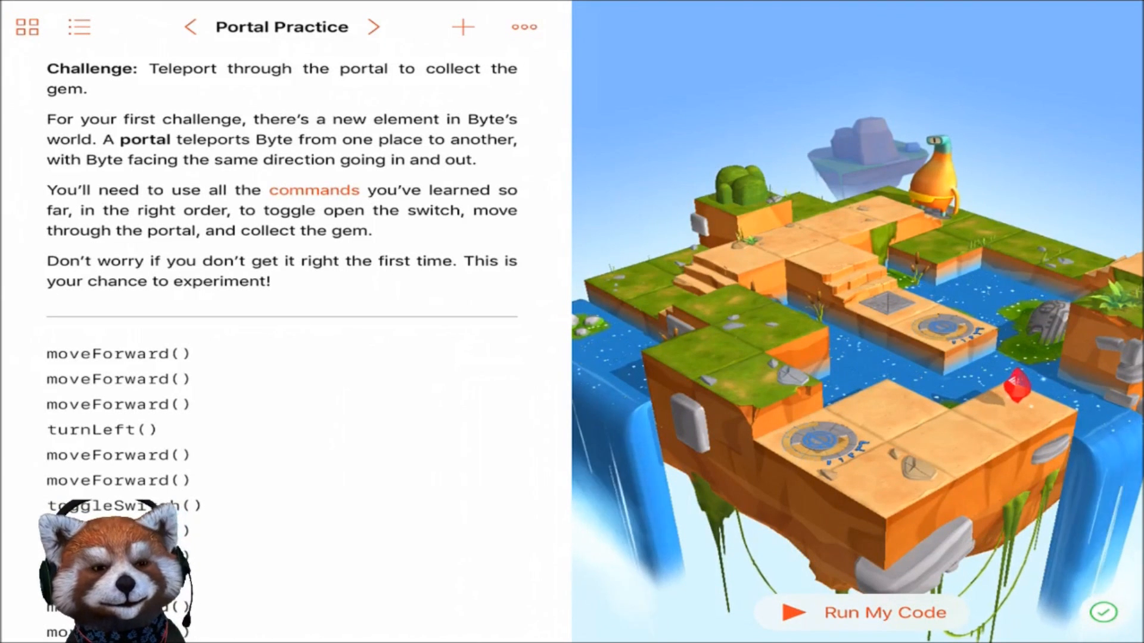
pyautogui.click(376, 26)
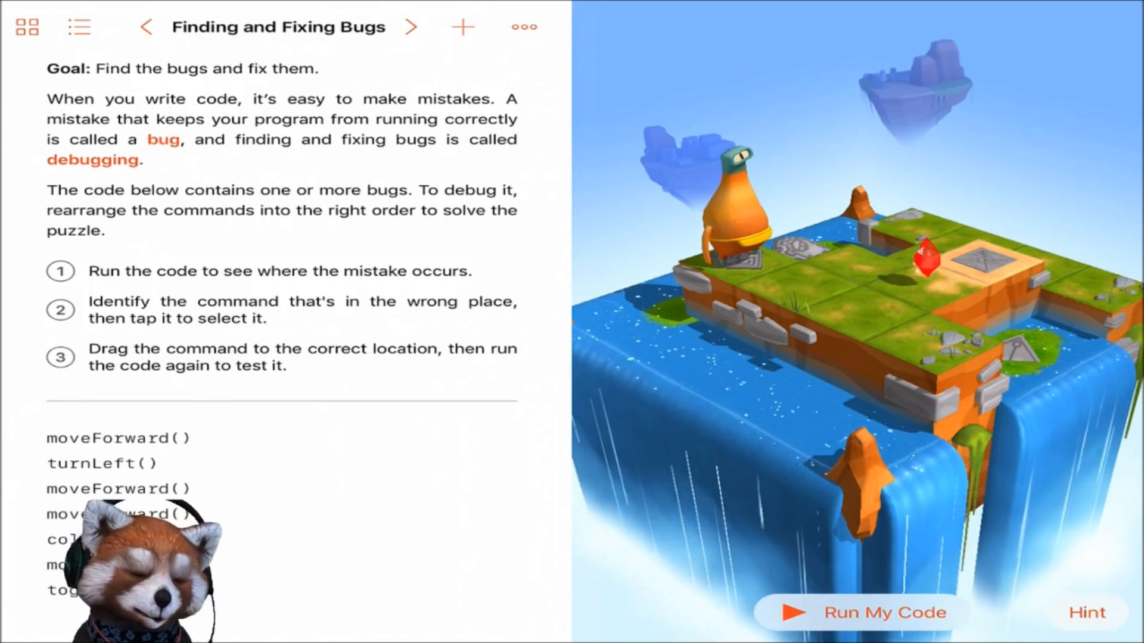
# - Run the buggy code once, then move the misplaced moveForward() above turnLeft()
pyautogui.click(856, 615)
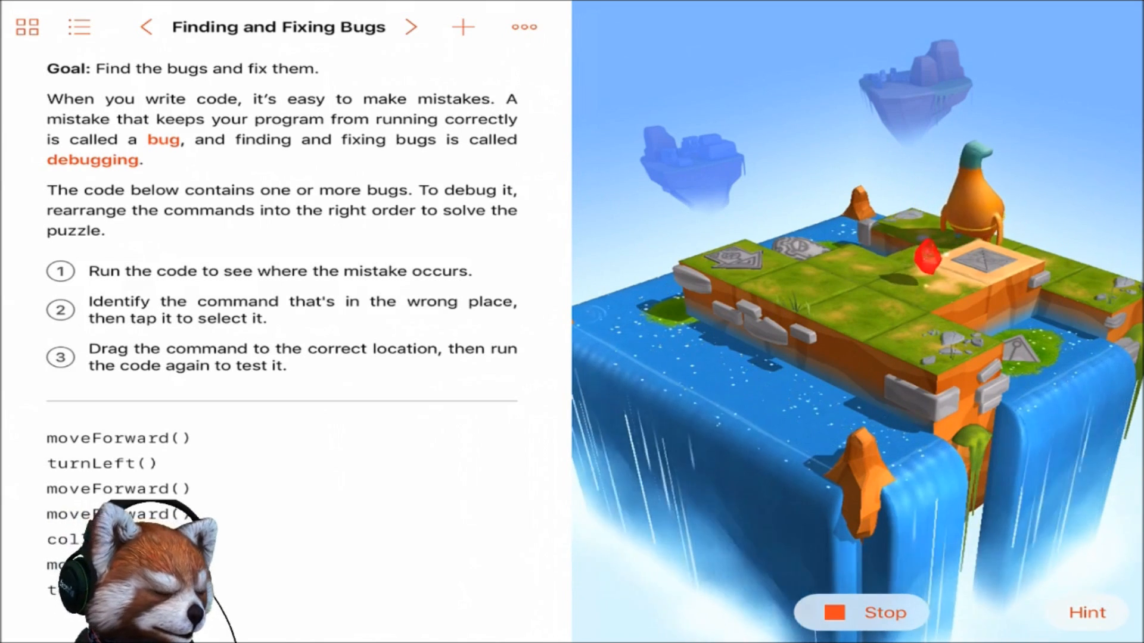
pyautogui.click(860, 612)
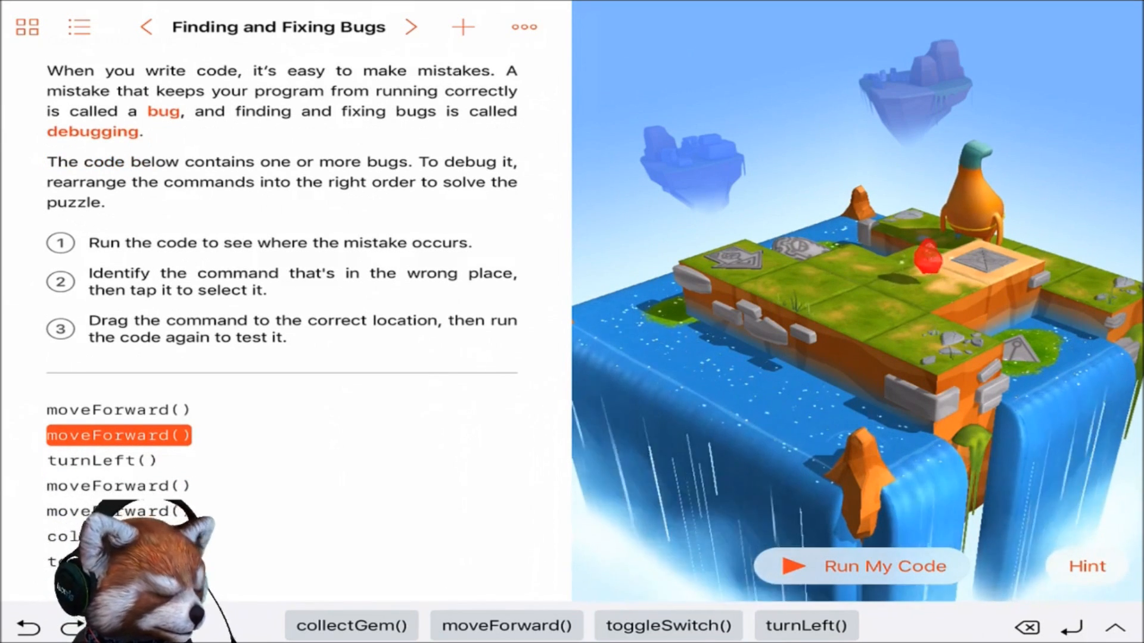
# - Rerun the reordered code, stop it when Byte errs, and select the extra moveForward()
pyautogui.click(870, 567)
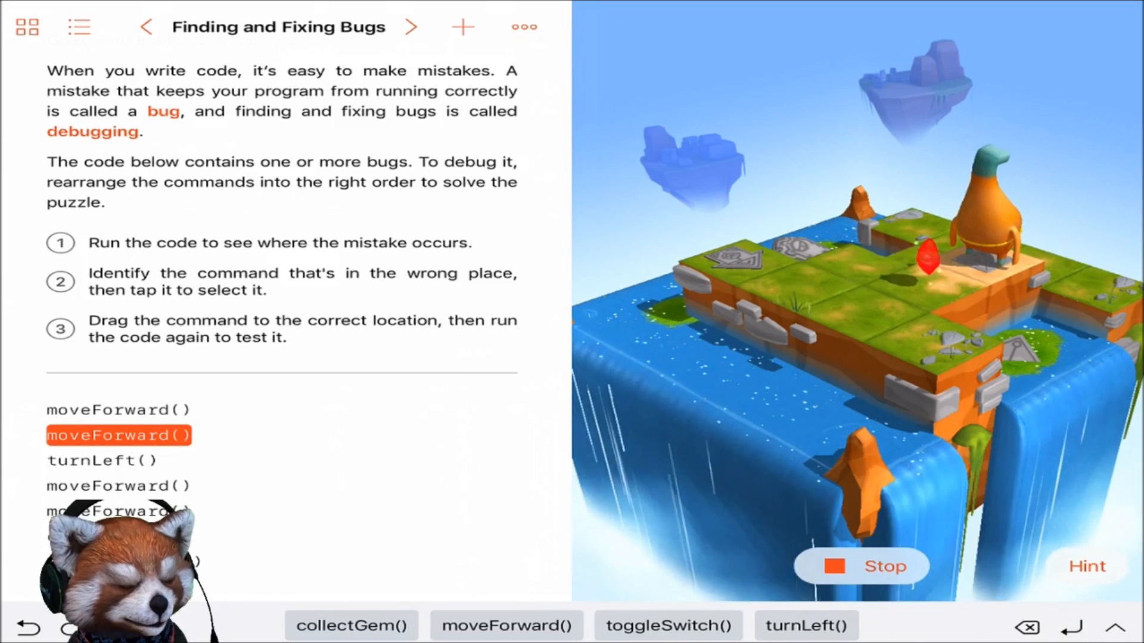
pyautogui.click(861, 567)
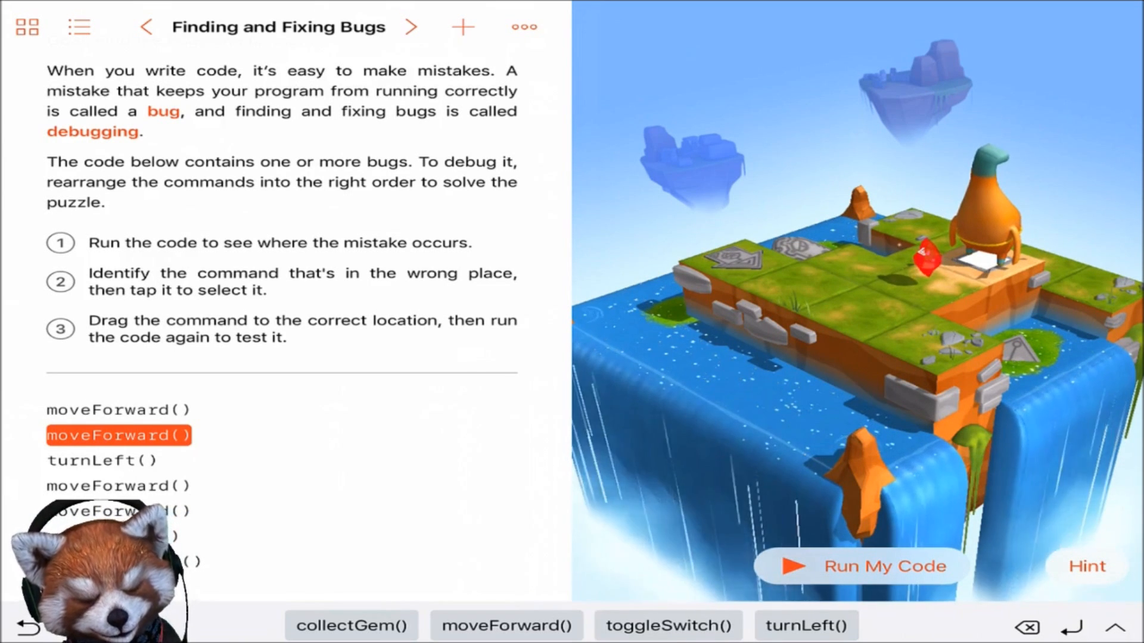
pyautogui.click(120, 436)
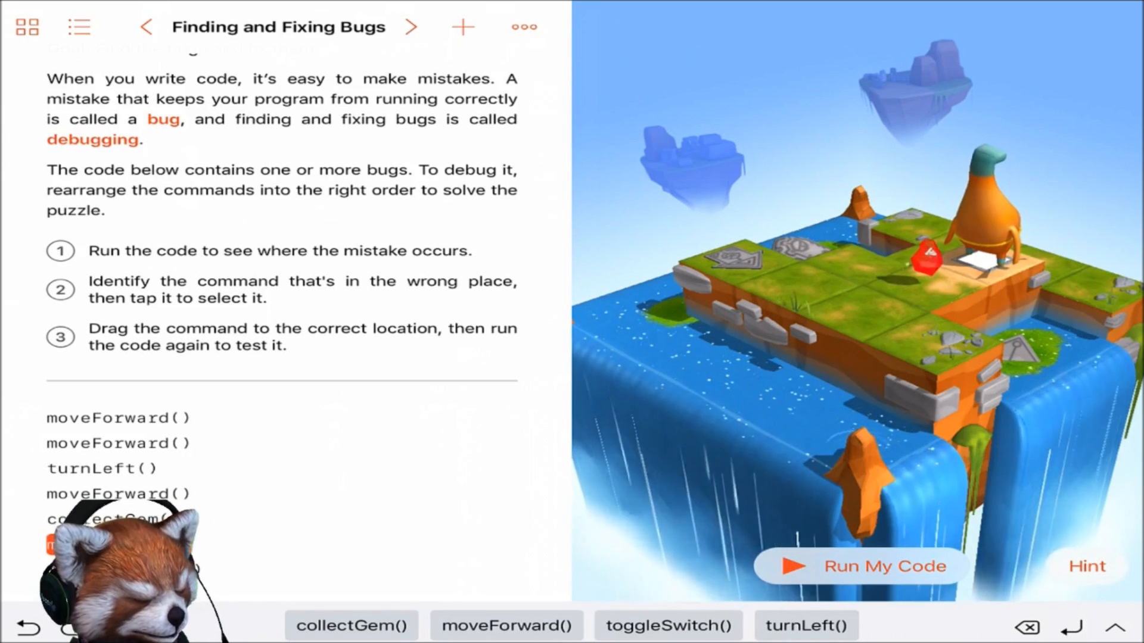
# - Rerun the code with collectGem() now placed before the extra moveForward()
pyautogui.click(863, 567)
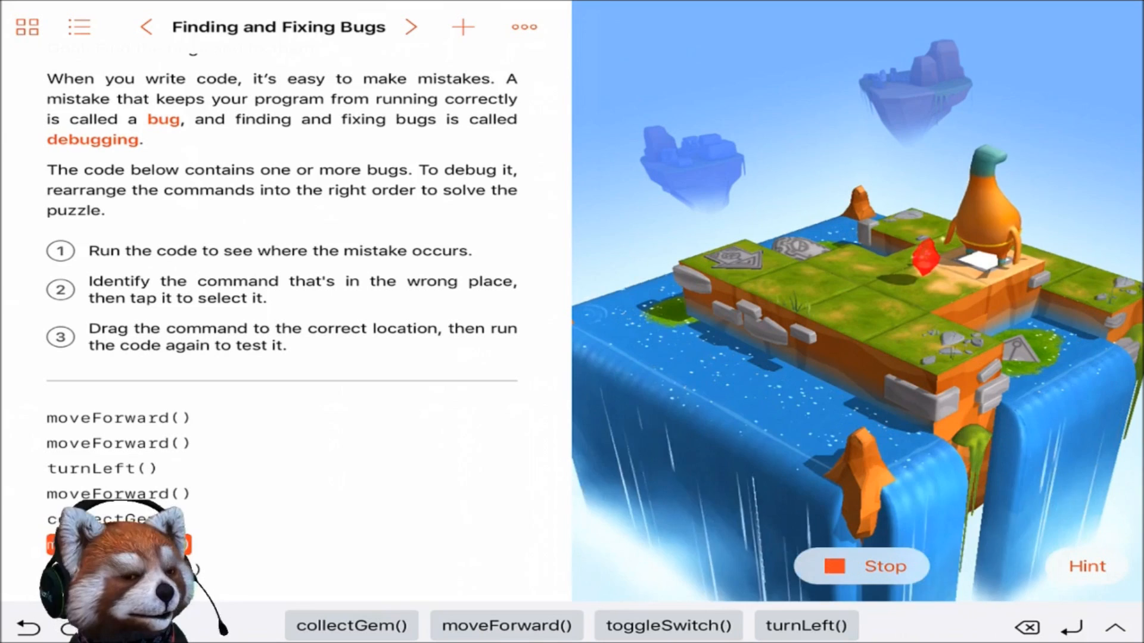